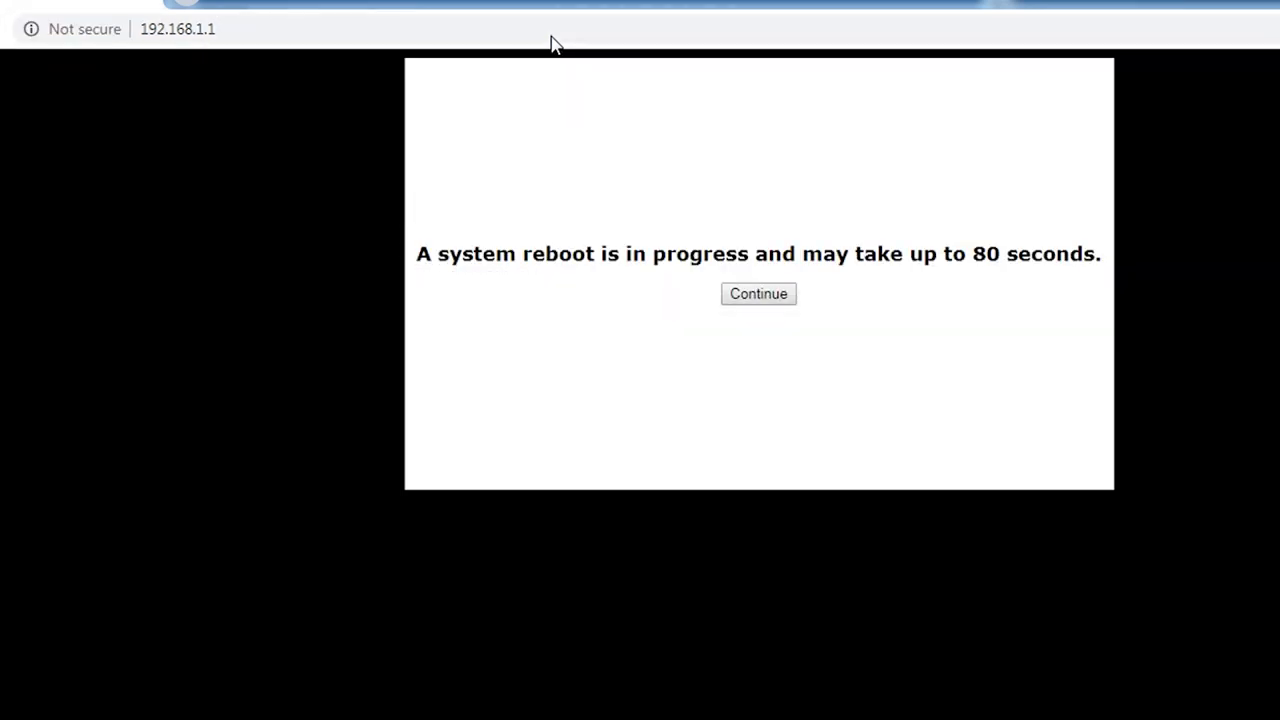
# Past the reboot notice, save the new admin username and password, then sign in with them
pyautogui.click(758, 293)
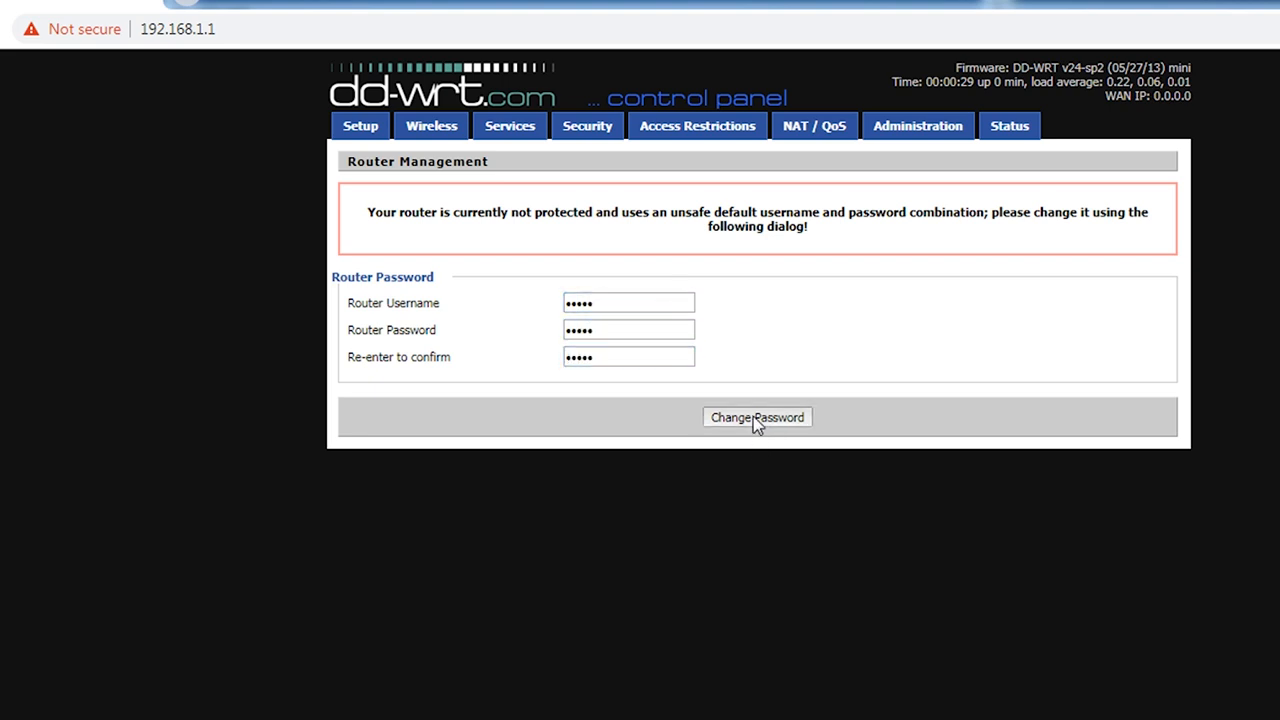
pyautogui.click(757, 417)
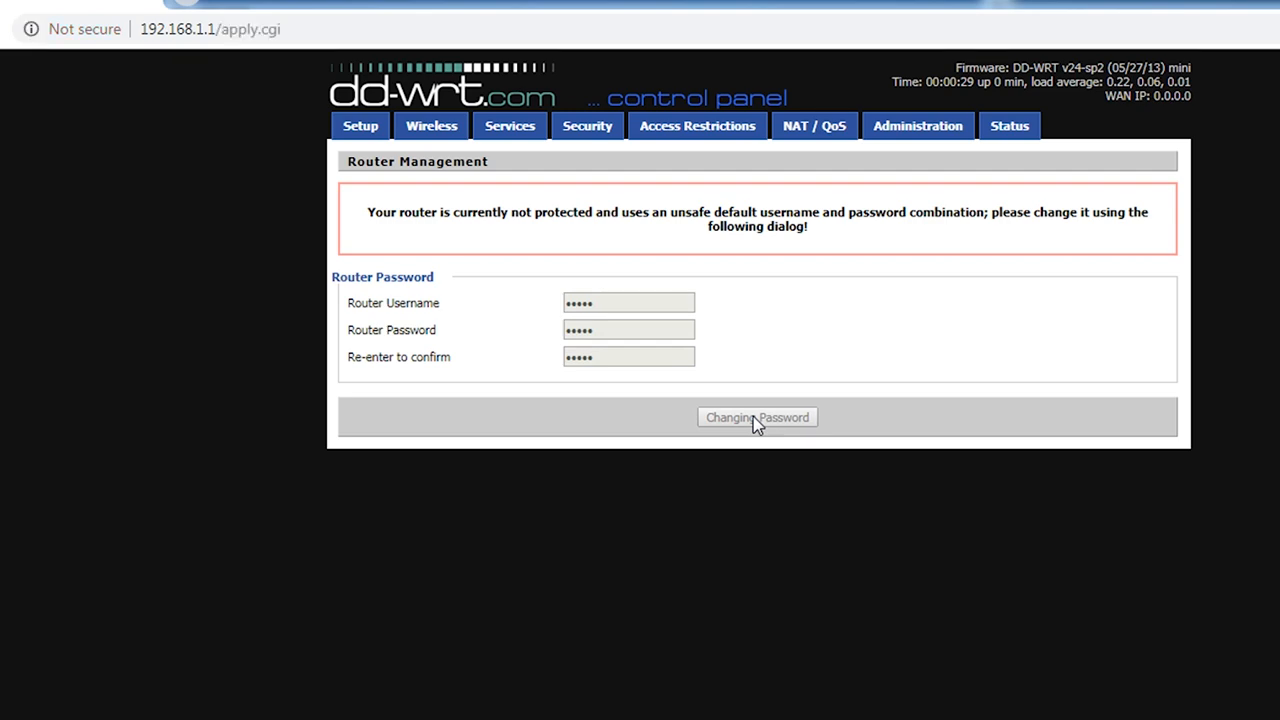
pyautogui.click(757, 417)
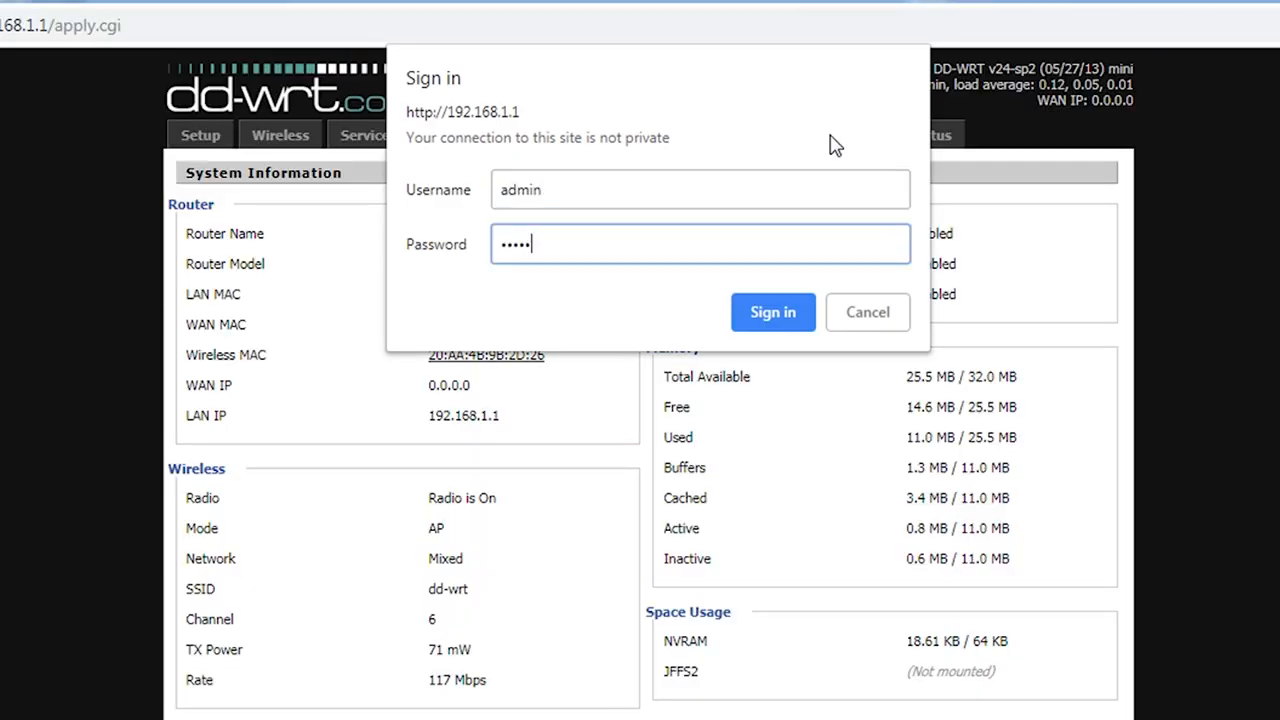
pyautogui.click(772, 312)
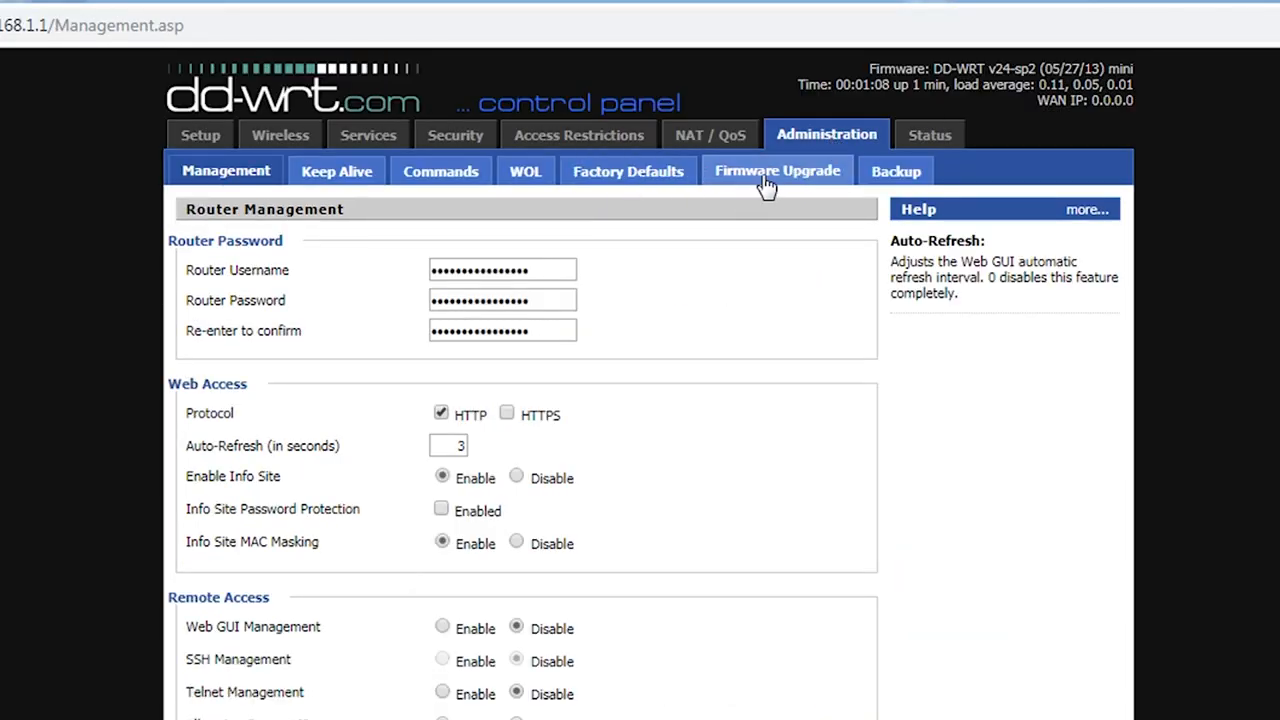